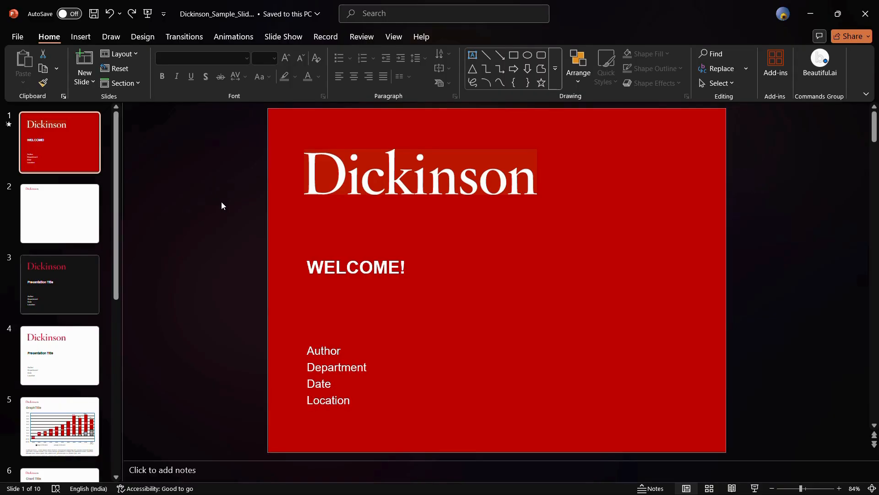
mouse_move(219, 196)
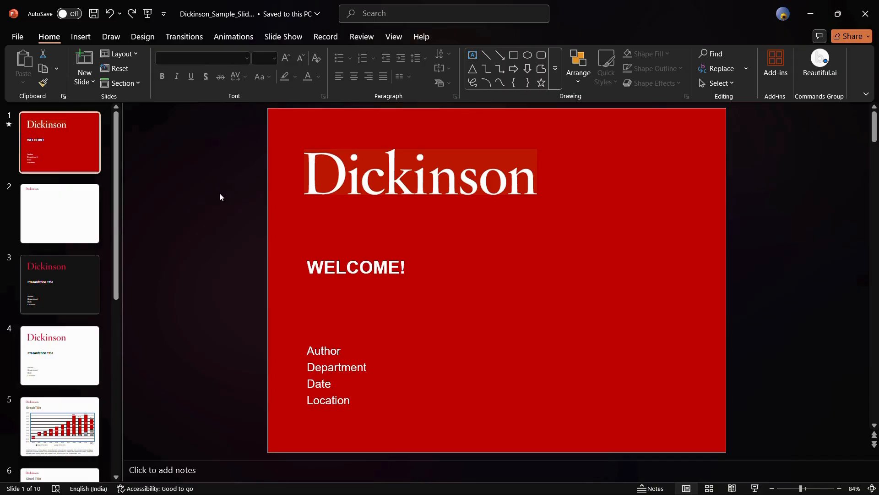
Step: Switch the ribbon to the Insert commands for the Dickinson title slide
click(81, 36)
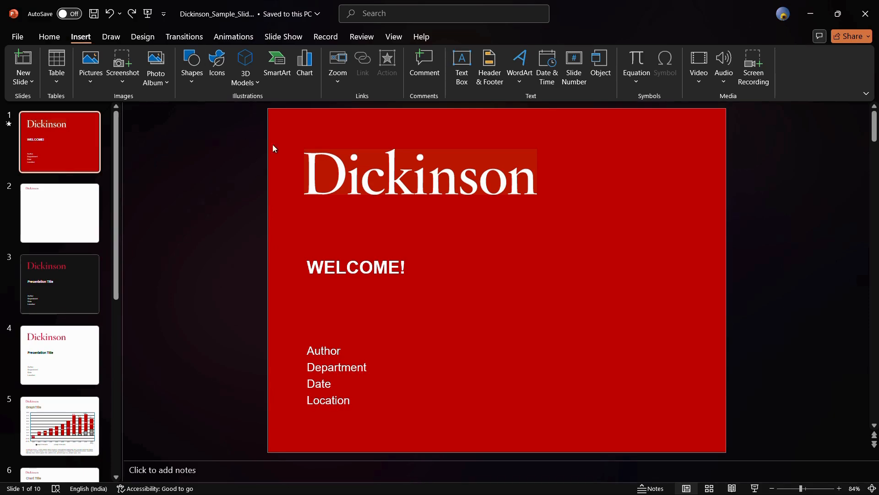
mouse_move(443, 134)
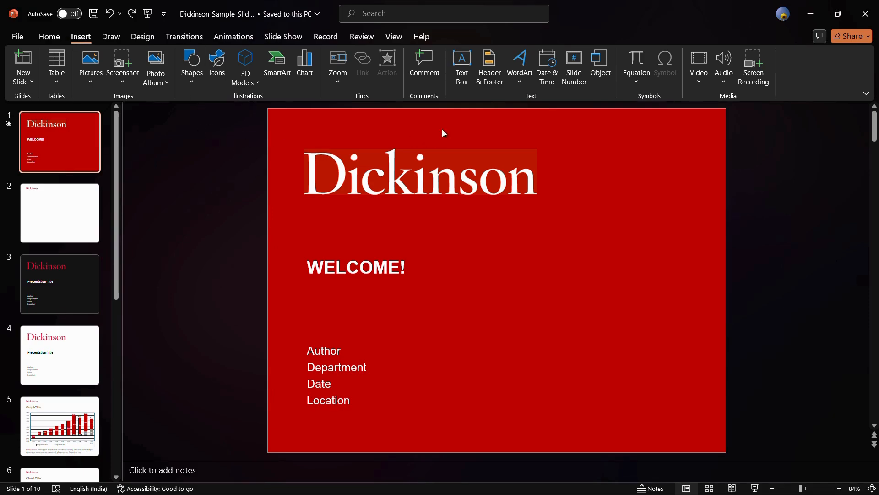
mouse_move(716, 96)
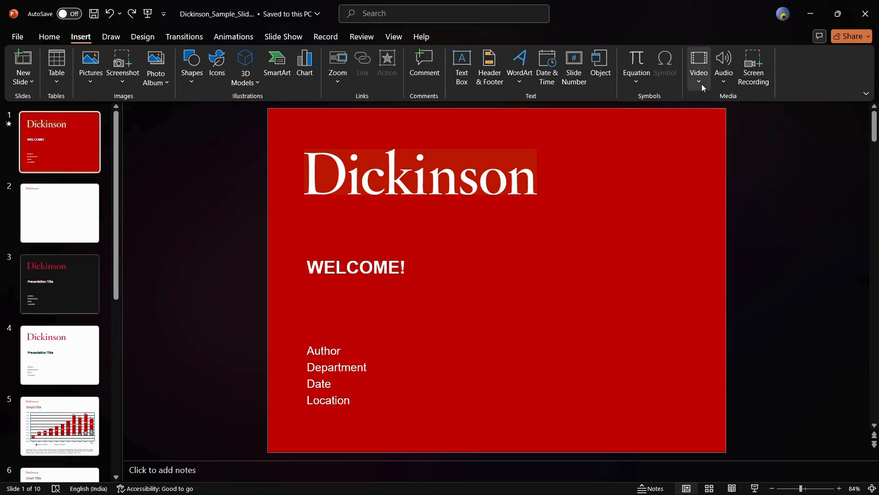
Step: Show the Video source choices: this device, stock videos, online videos
click(699, 66)
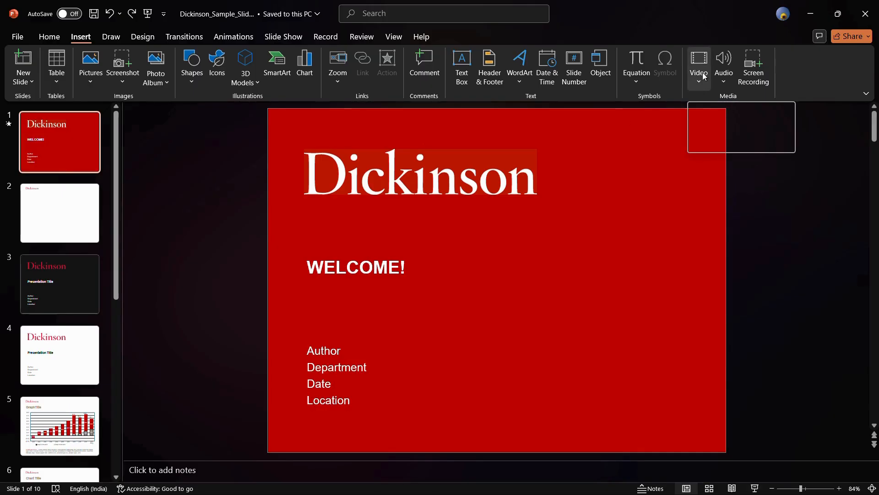
click(698, 66)
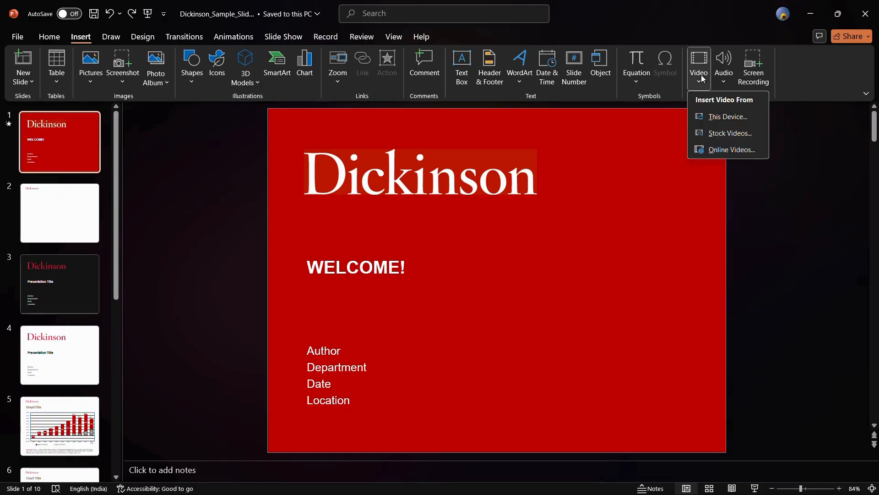
mouse_move(701, 110)
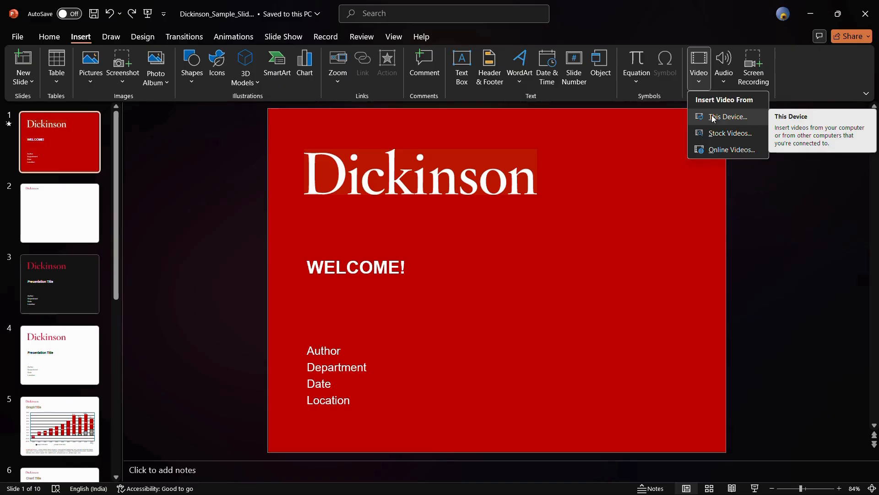
mouse_move(723, 119)
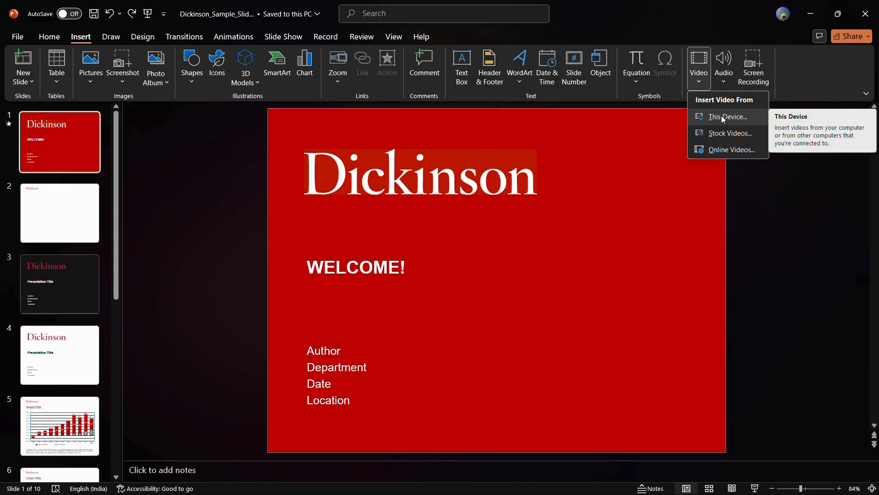
mouse_move(730, 133)
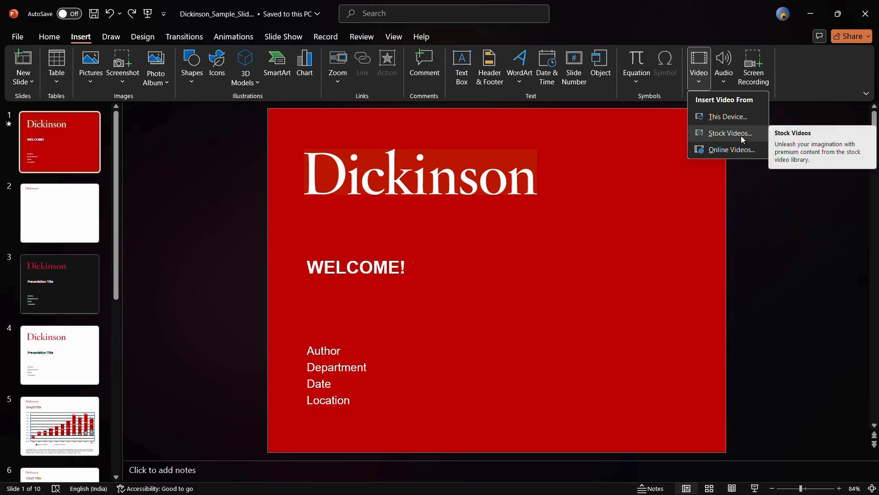
mouse_move(731, 150)
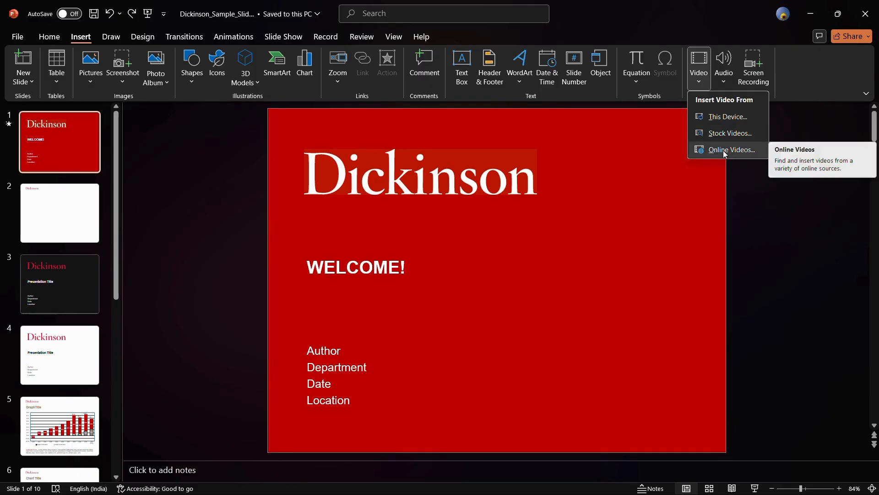
mouse_move(731, 152)
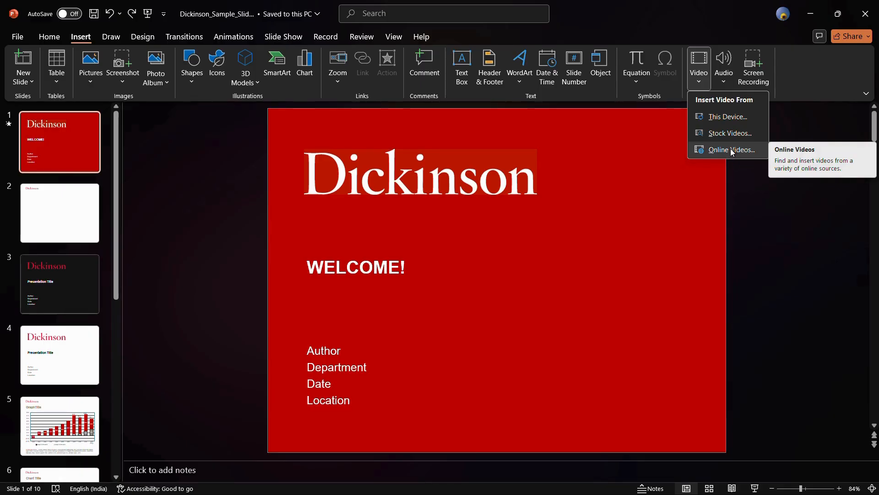
mouse_move(729, 133)
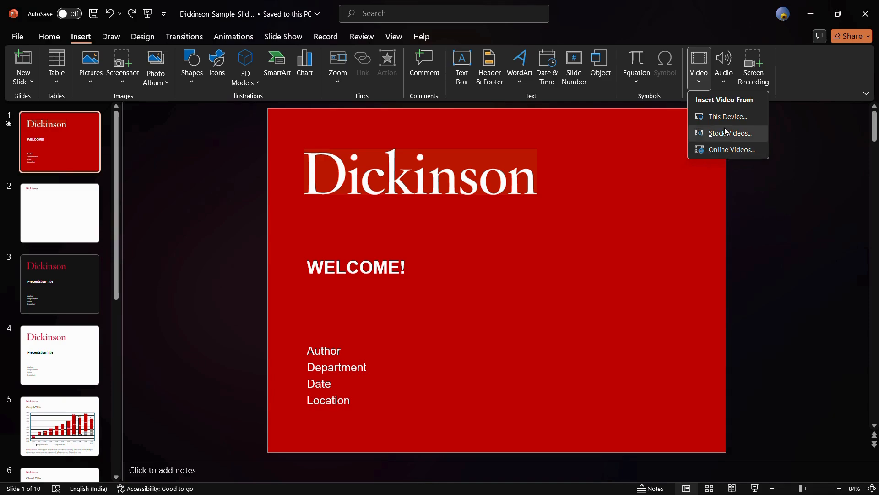
mouse_move(727, 116)
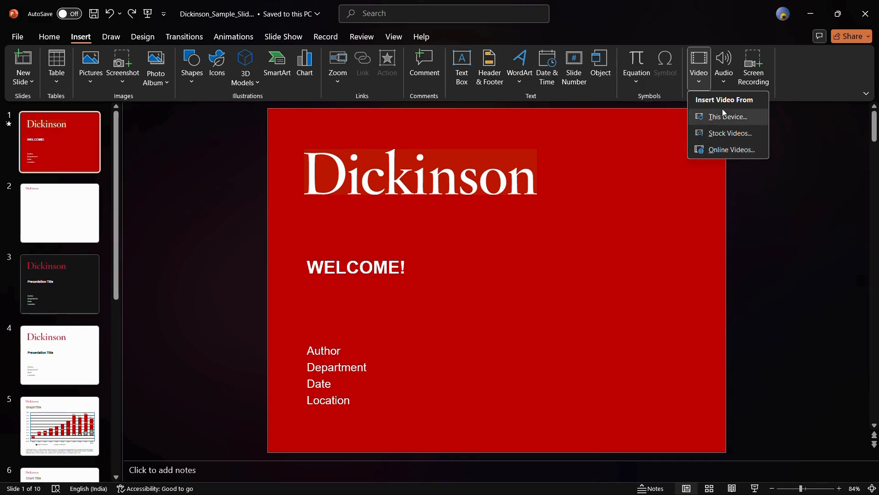
mouse_move(726, 116)
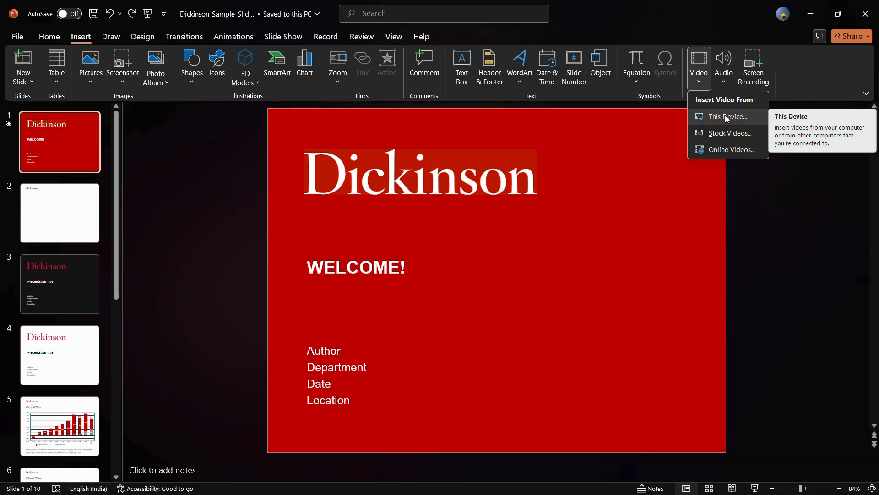
Step: Insert the wallpaper video file from the Desktop onto the title slide
click(726, 117)
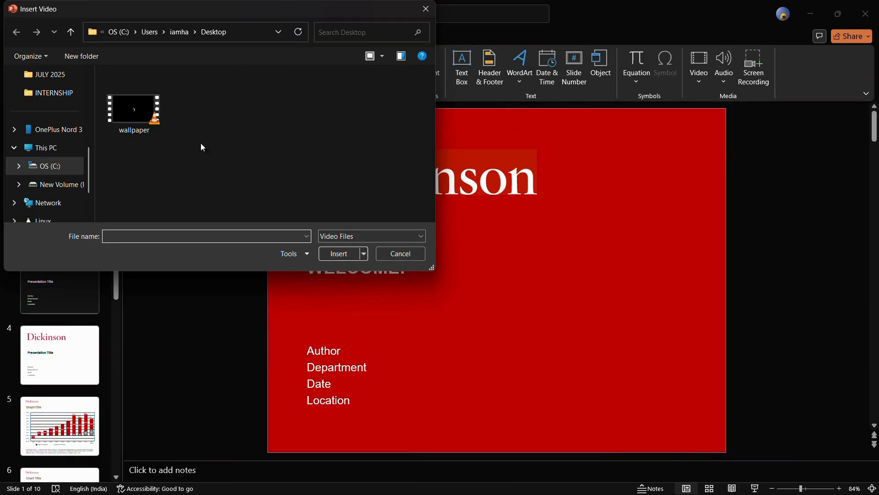
mouse_move(228, 122)
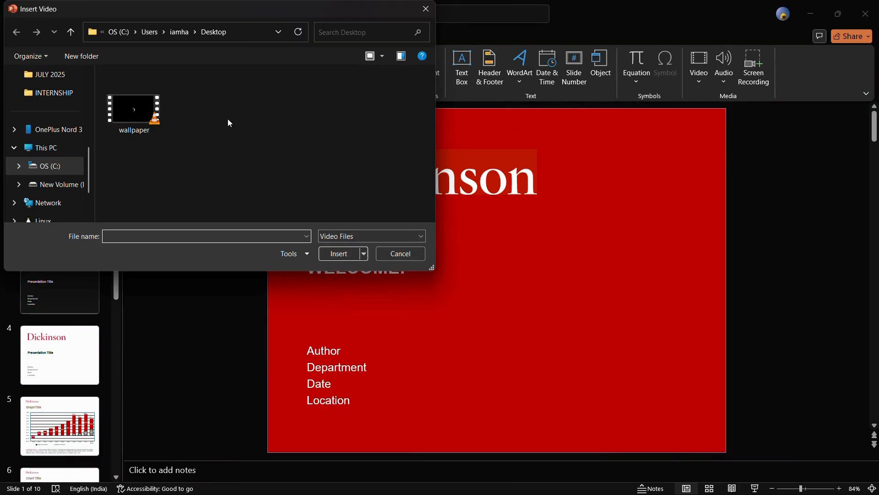
click(134, 106)
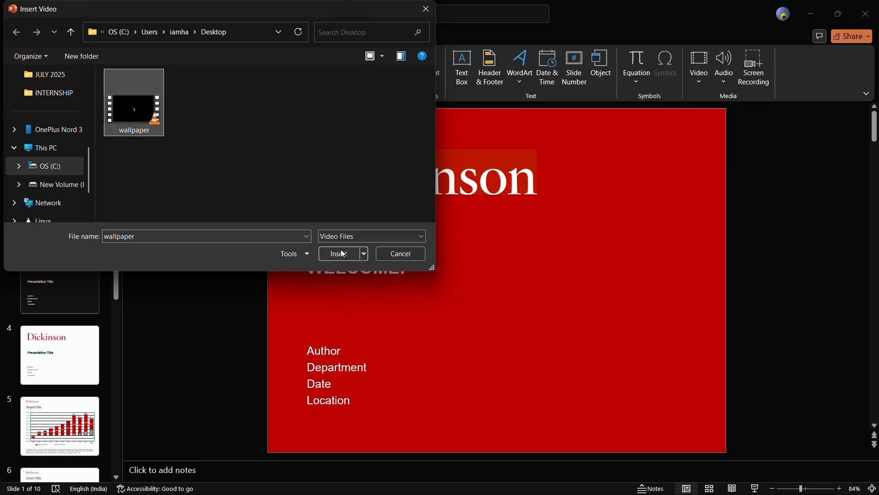
click(339, 253)
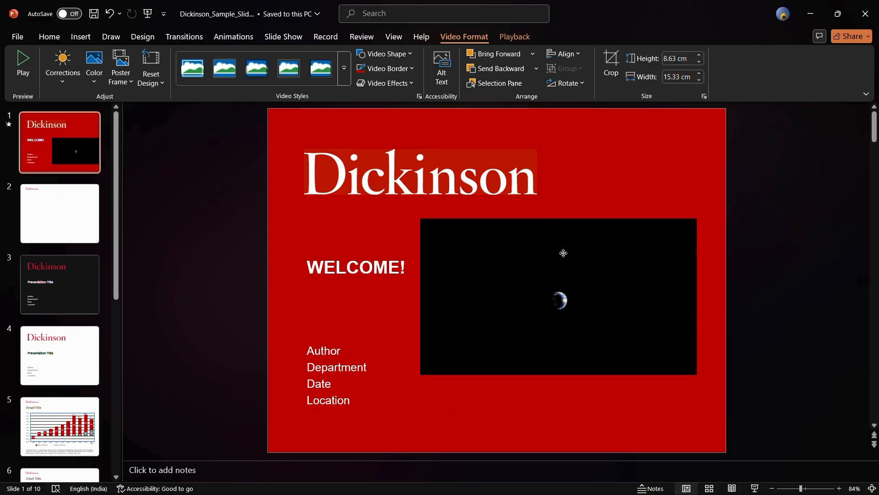
Step: Select the inserted video beside WELCOME! and start it playing in place
click(557, 295)
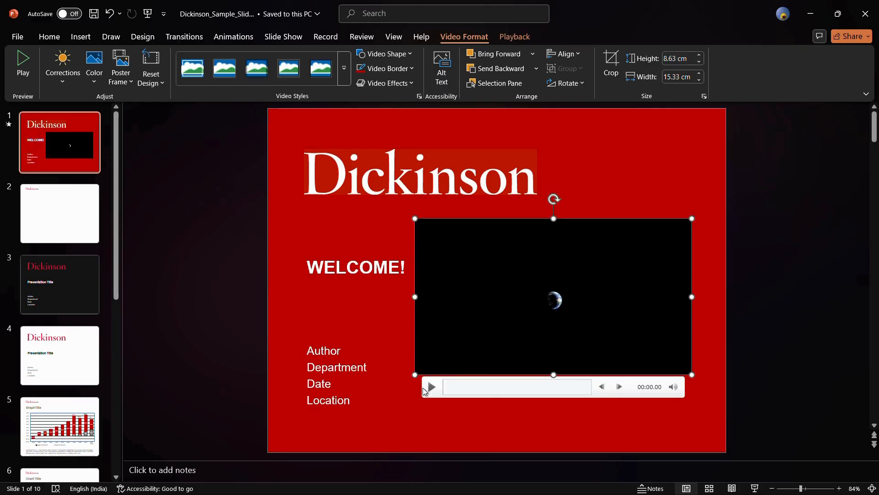
mouse_move(430, 386)
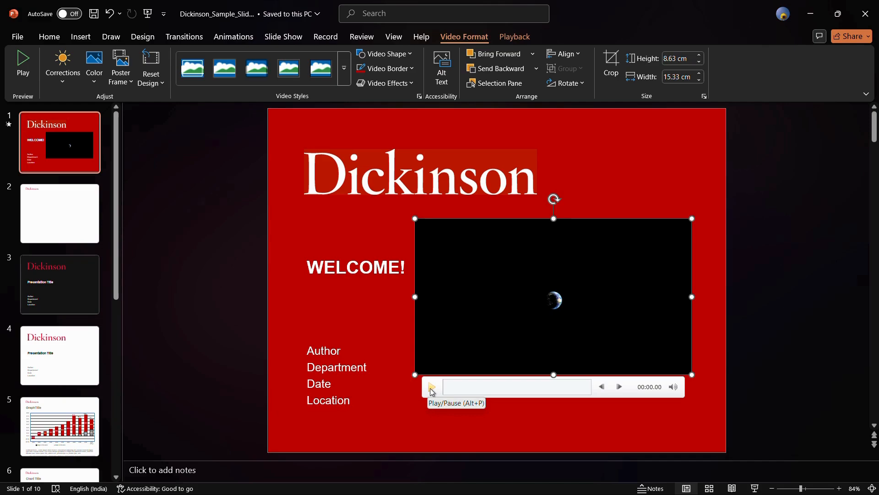
click(432, 387)
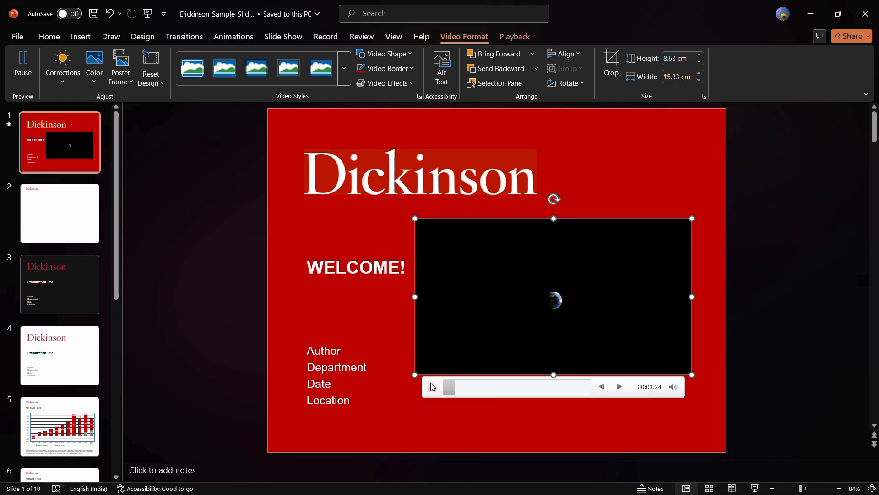
click(431, 386)
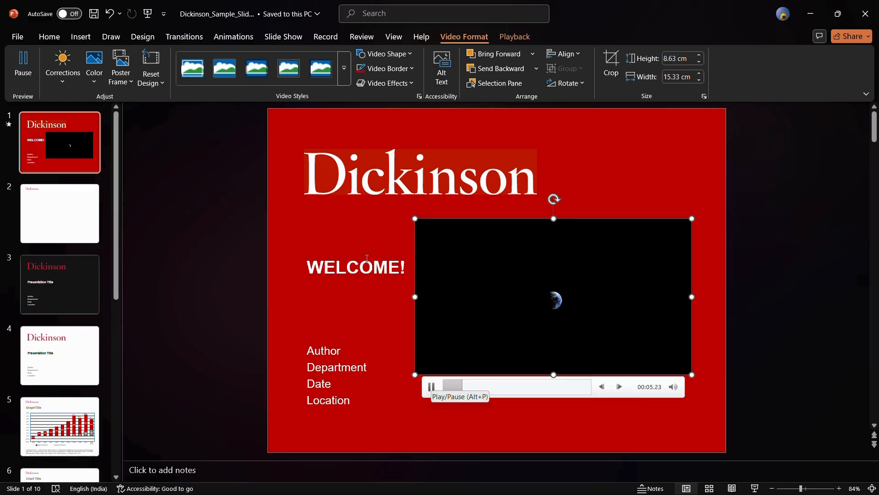